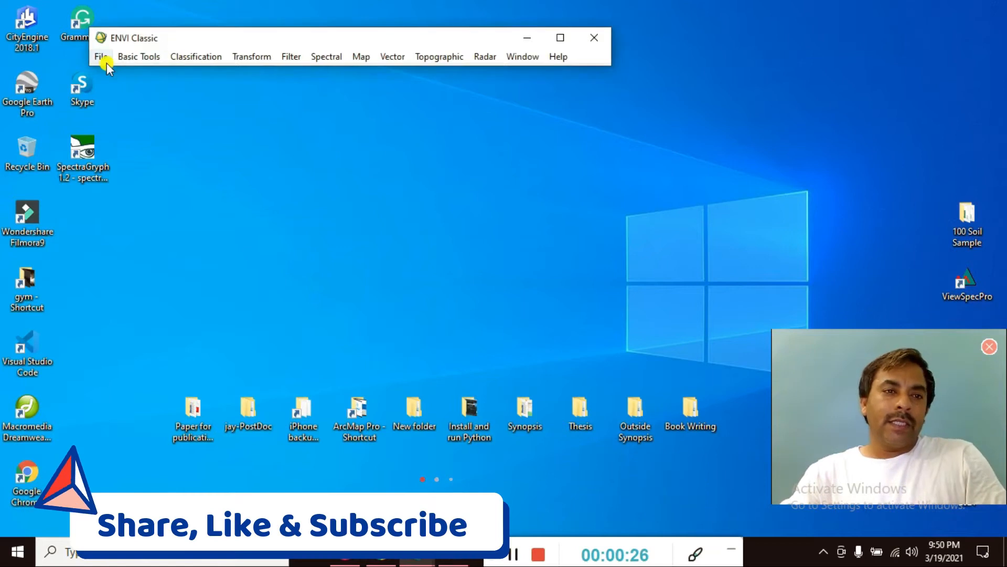
# Open the EO-1 HDF L1R scene from work_Data > Raster Data > Hyperion > HDF Format.
pyautogui.click(100, 56)
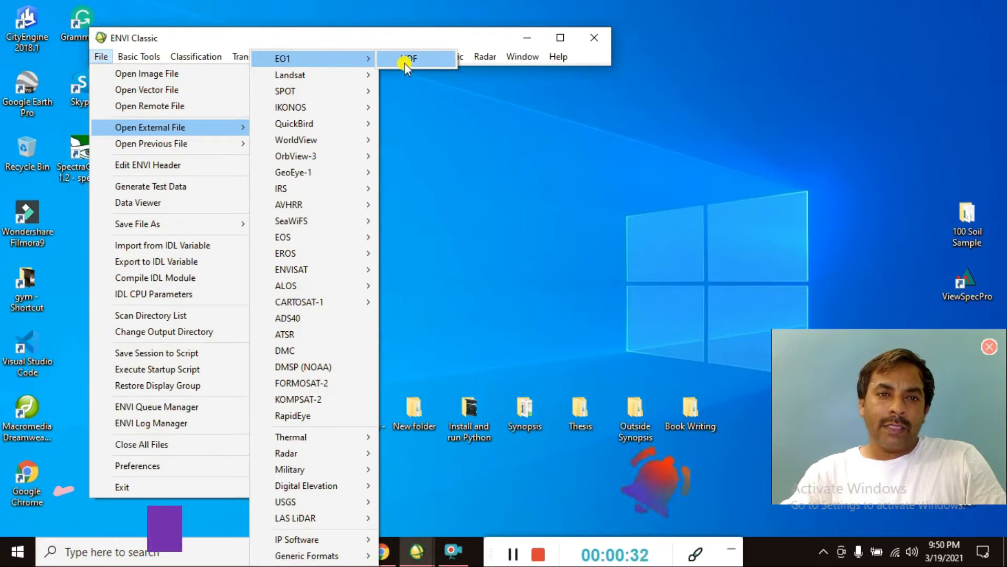
pyautogui.click(408, 59)
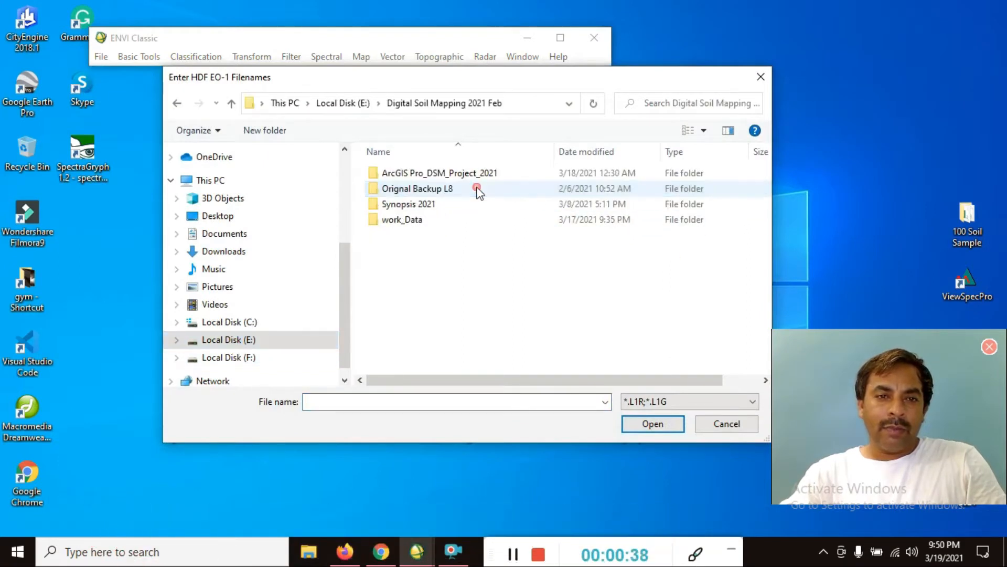
pyautogui.click(401, 219)
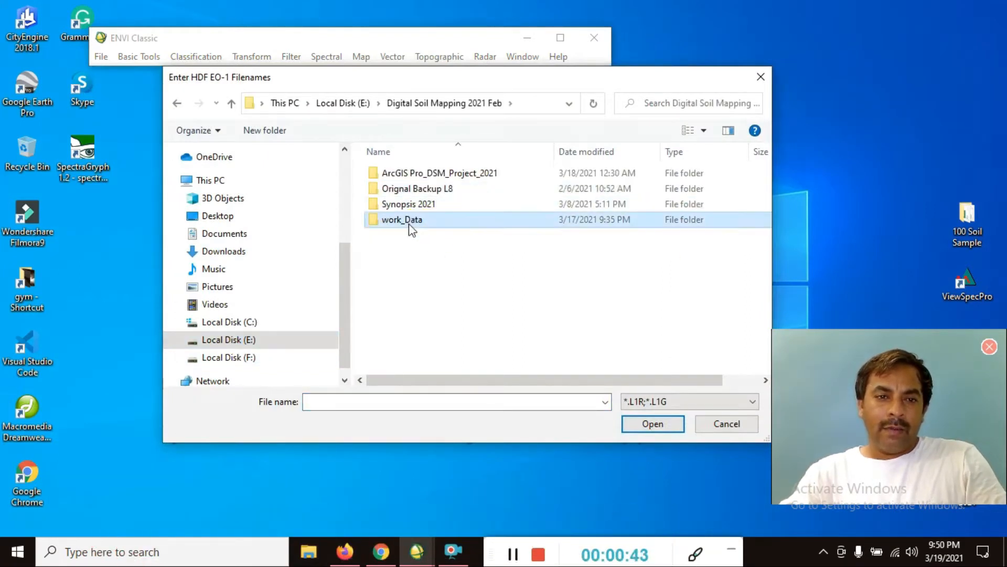
pyautogui.doubleClick(401, 220)
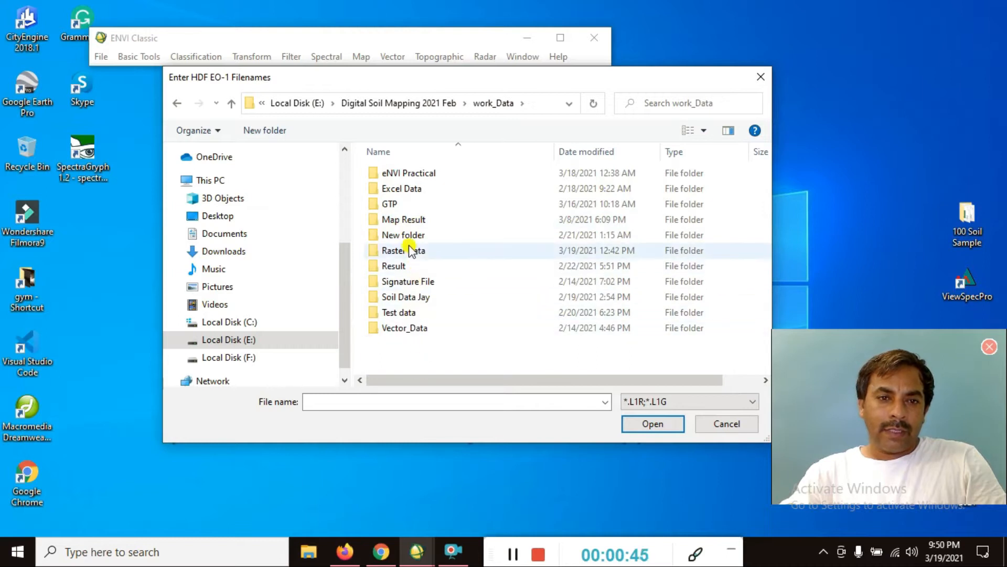
pyautogui.doubleClick(402, 250)
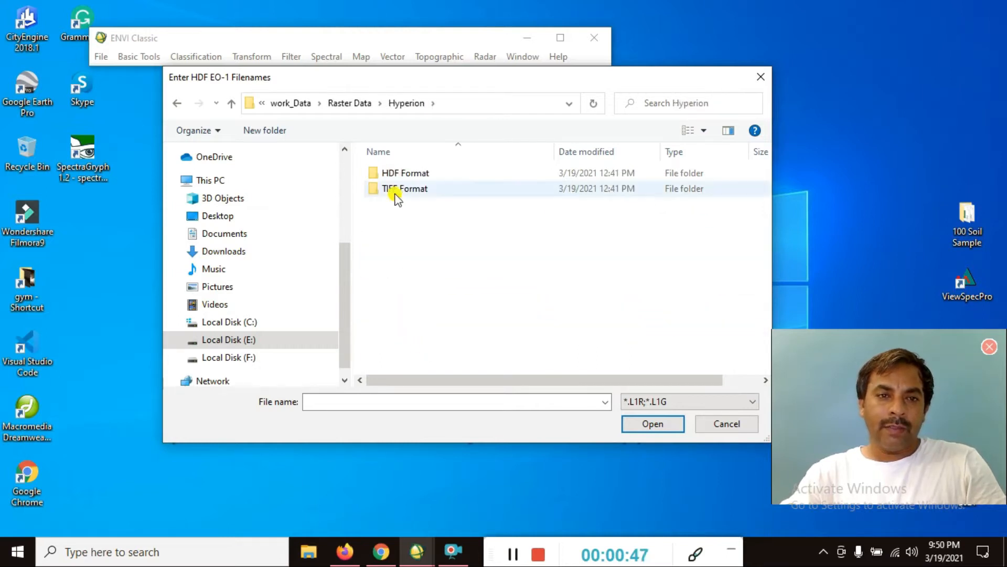
pyautogui.doubleClick(404, 172)
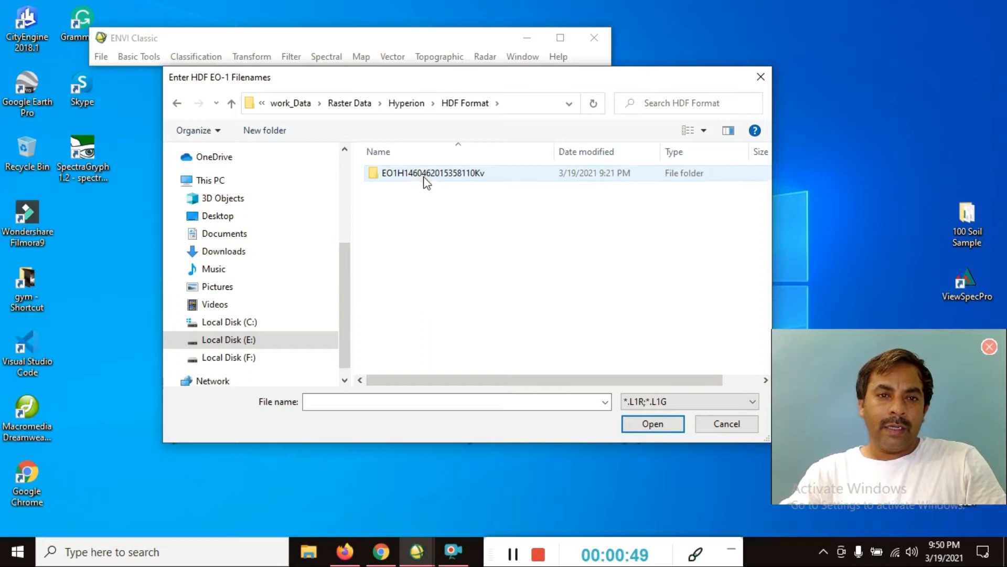
pyautogui.doubleClick(432, 172)
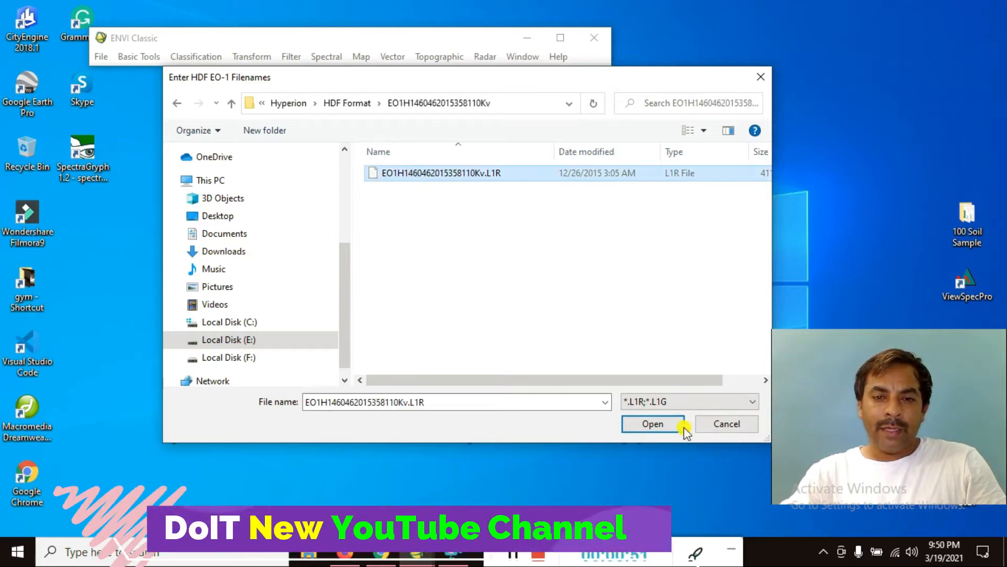
pyautogui.click(652, 423)
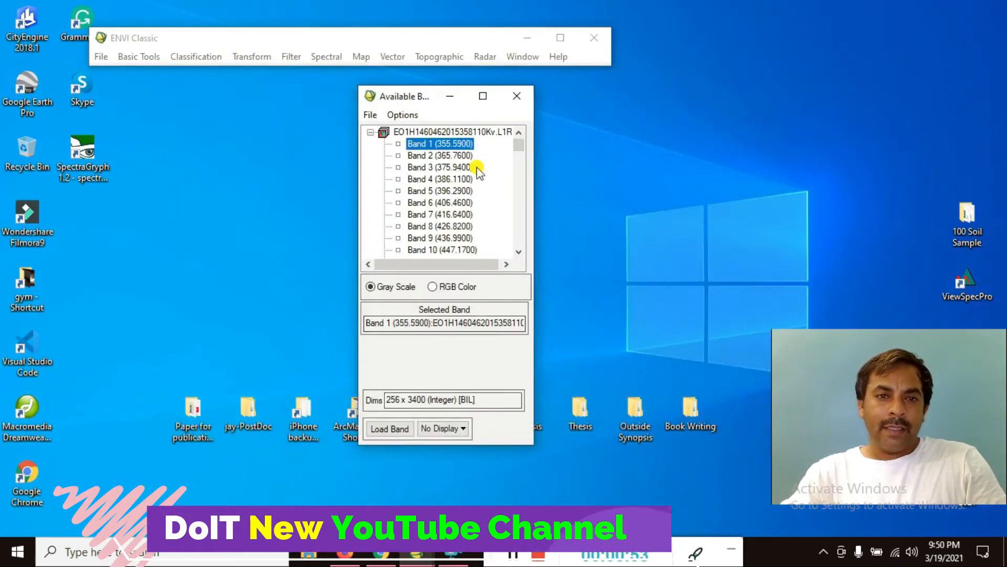
# Bring up the file-level actions menu for the Hyperion scene in the Available Bands List.
pyautogui.rightClick(449, 131)
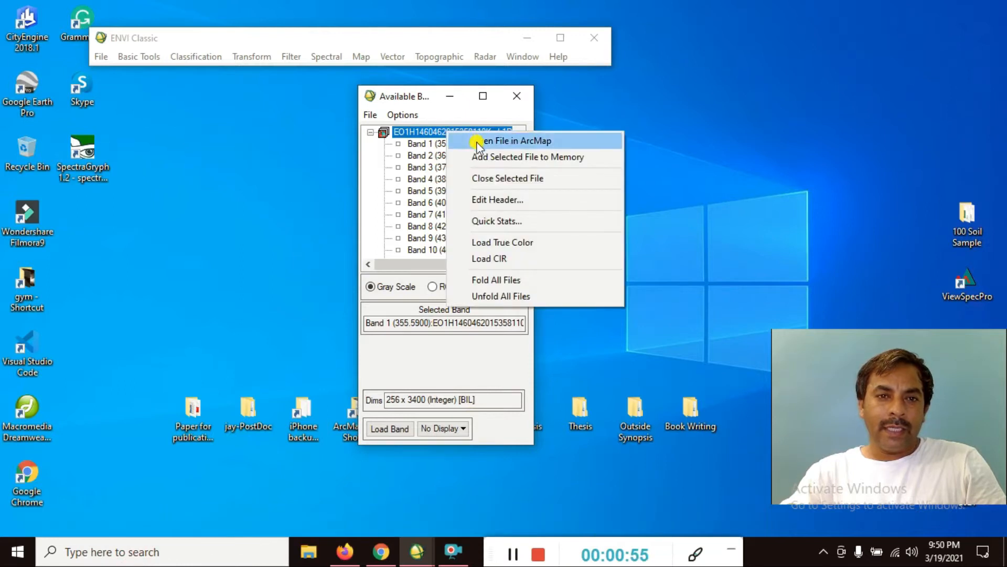
pyautogui.moveTo(514, 280)
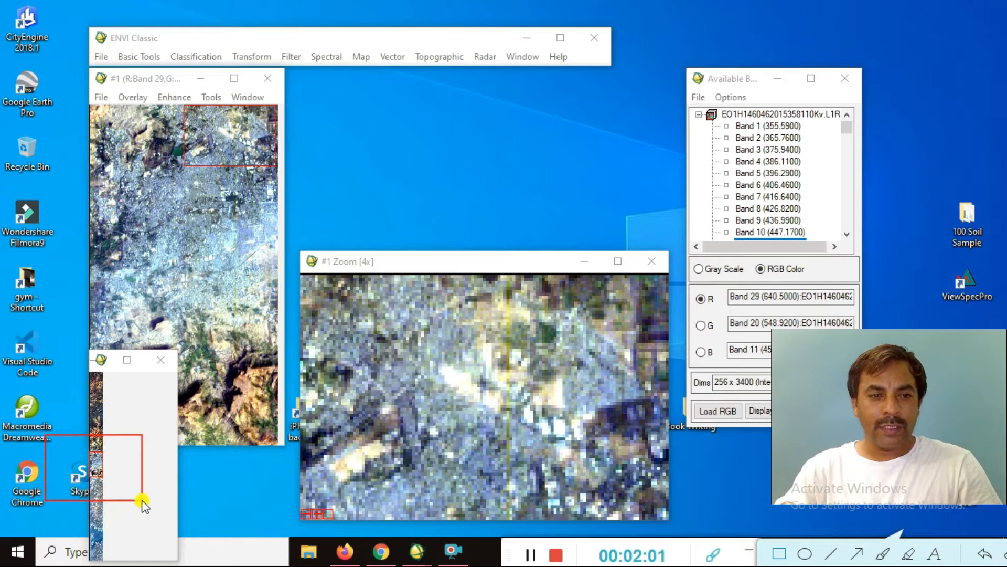
# Choose the Hyperion L1R scene as input for a new ENVI Standard file.
pyautogui.click(101, 57)
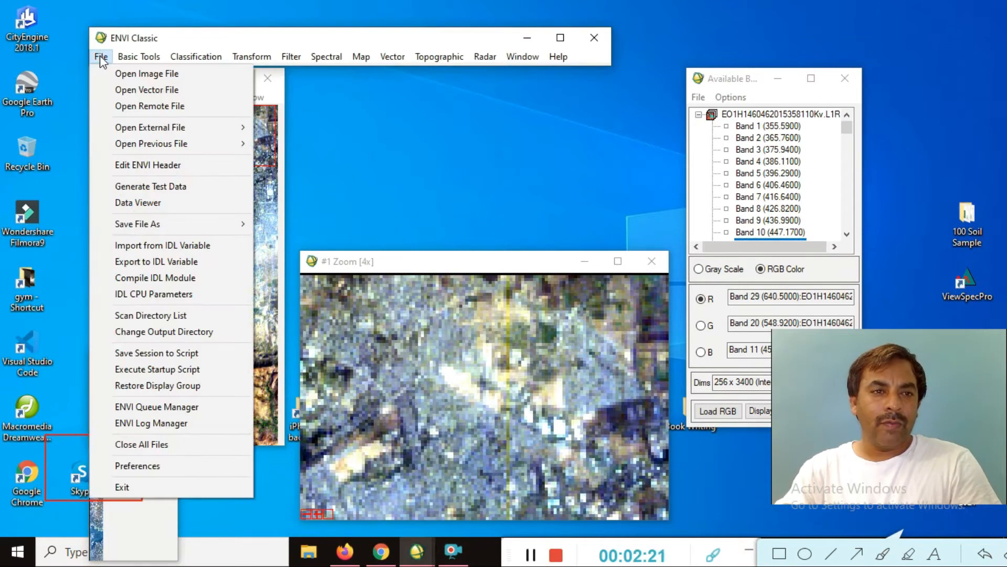
pyautogui.moveTo(137, 223)
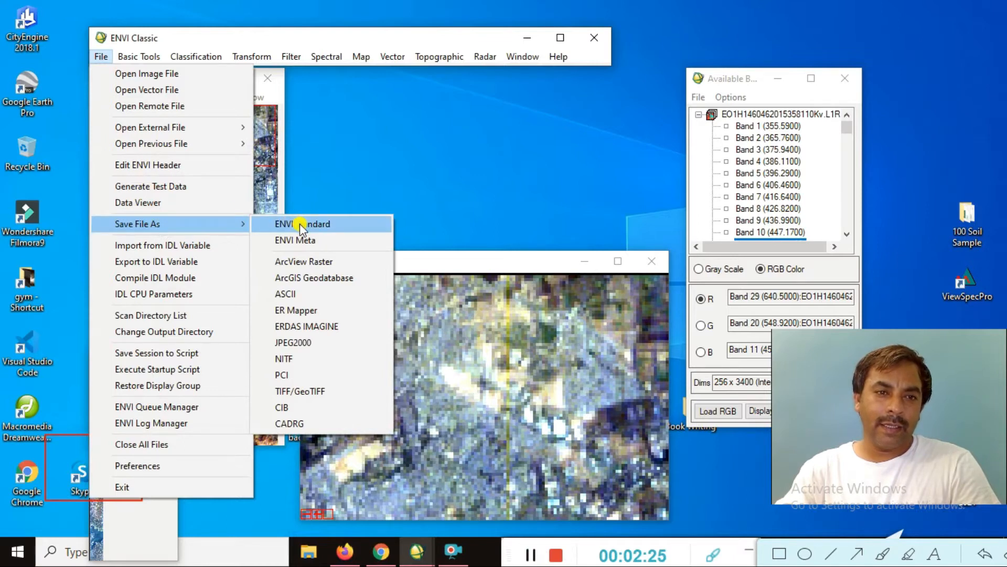
pyautogui.click(303, 224)
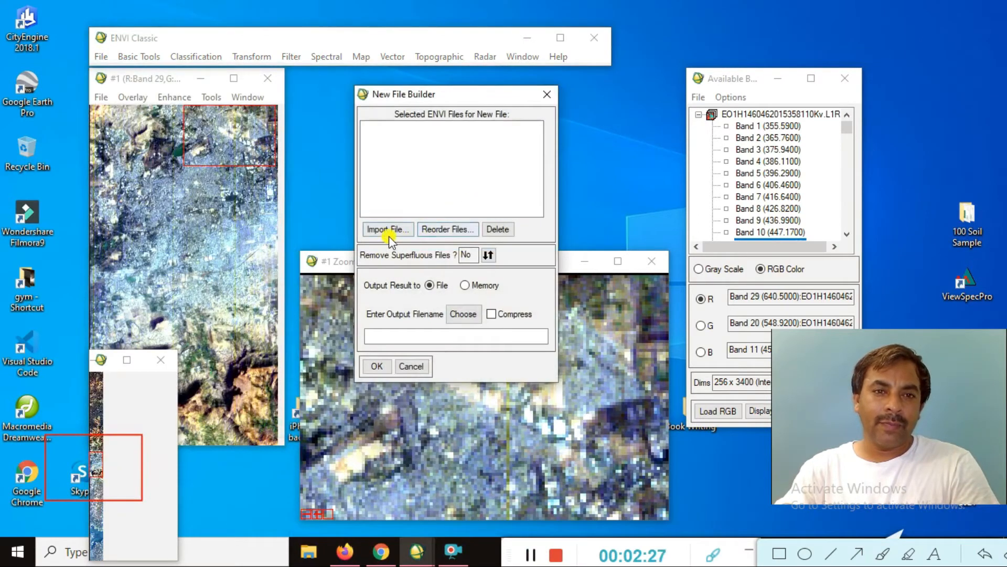
pyautogui.click(387, 229)
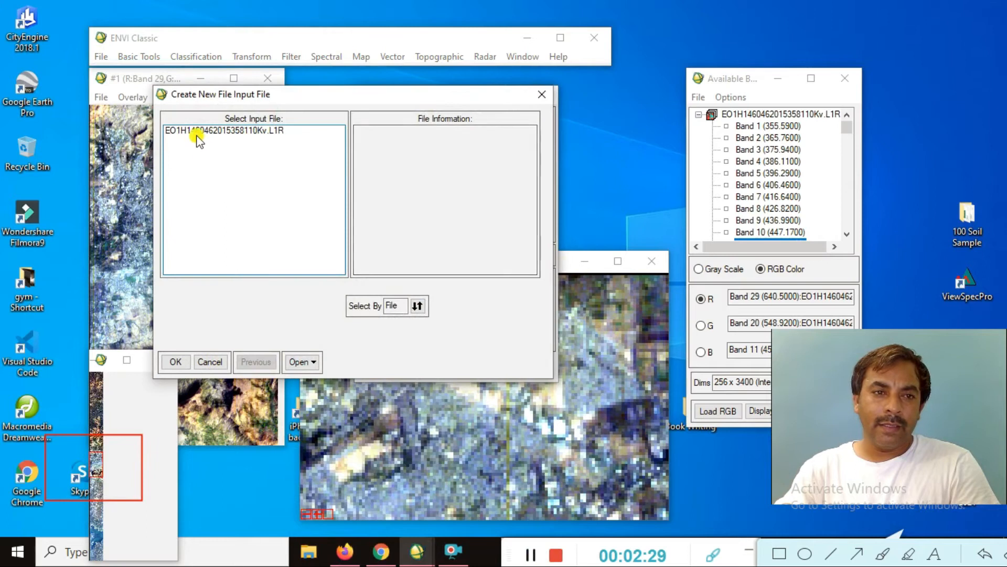
pyautogui.click(223, 130)
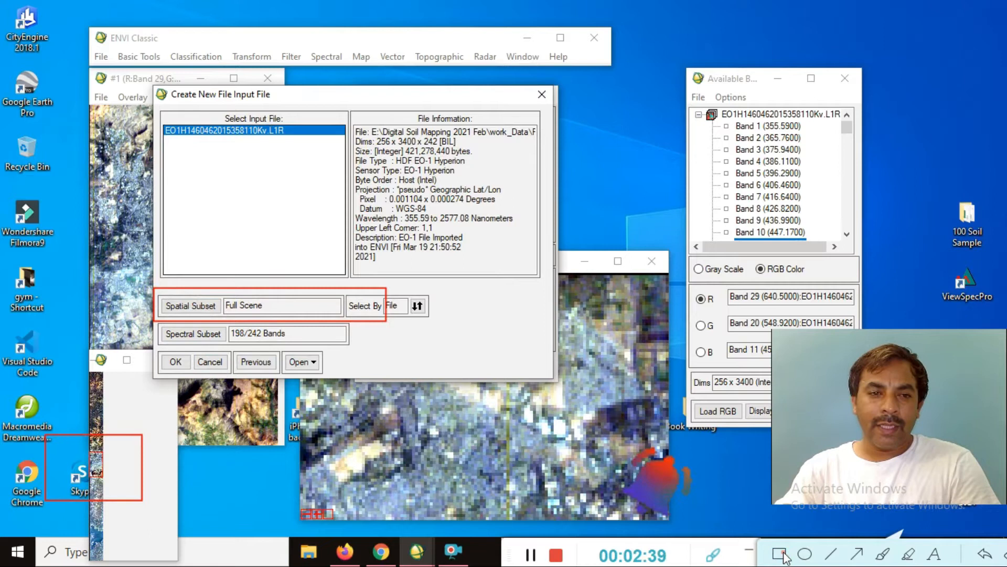
# Set the image-based spatial subset to samples 1–256 and lines 1438–1899.
pyautogui.click(190, 306)
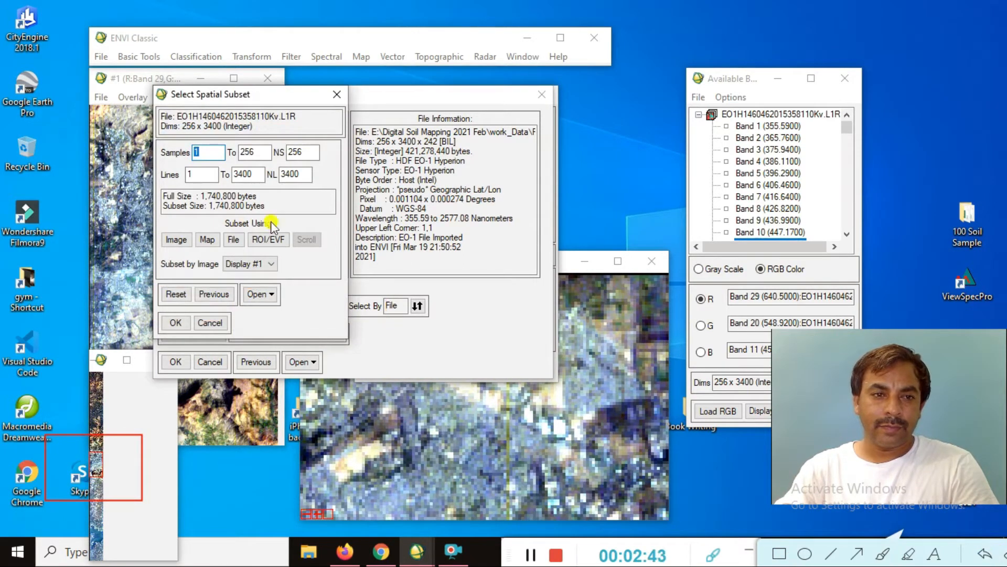
pyautogui.click(176, 240)
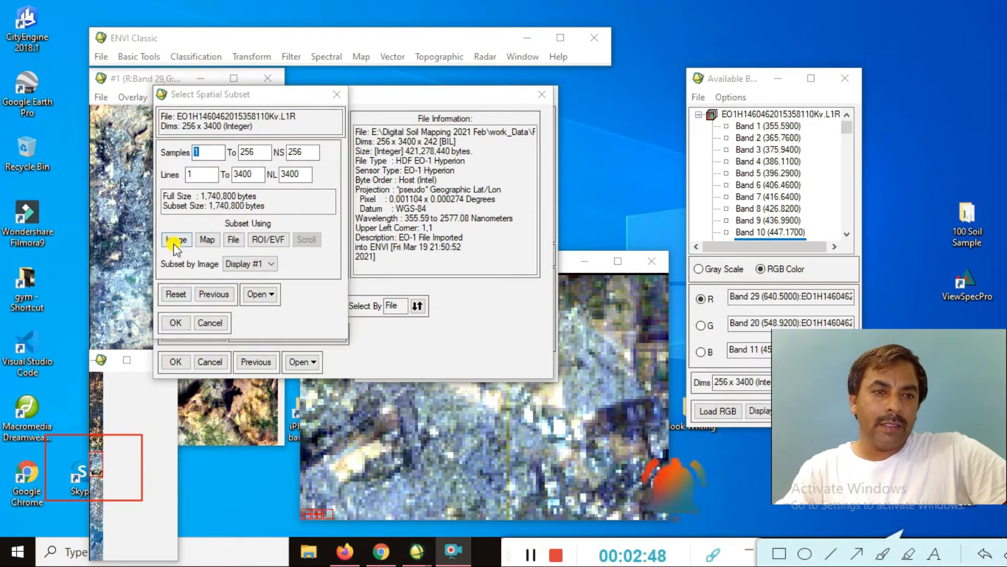
pyautogui.click(176, 239)
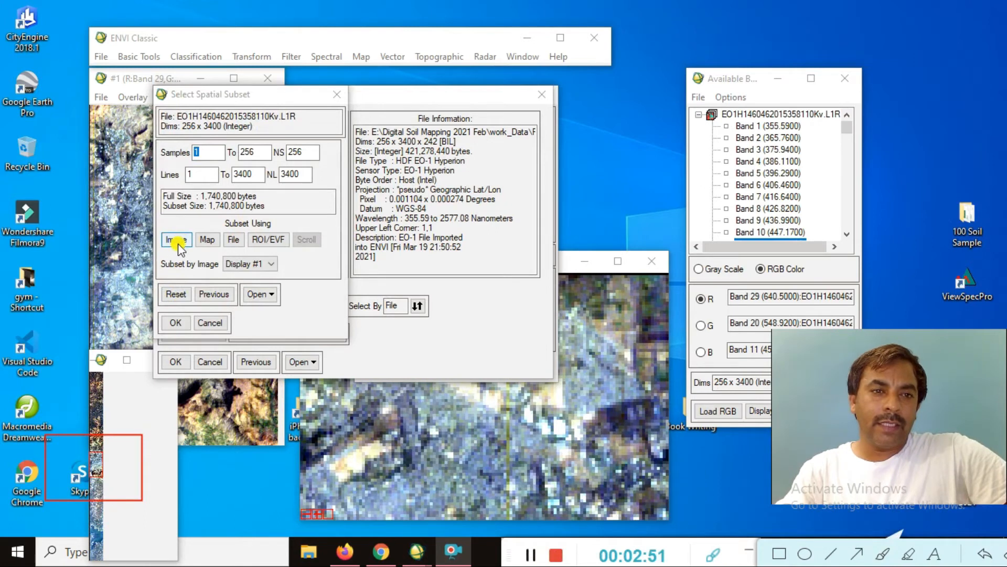
pyautogui.click(176, 240)
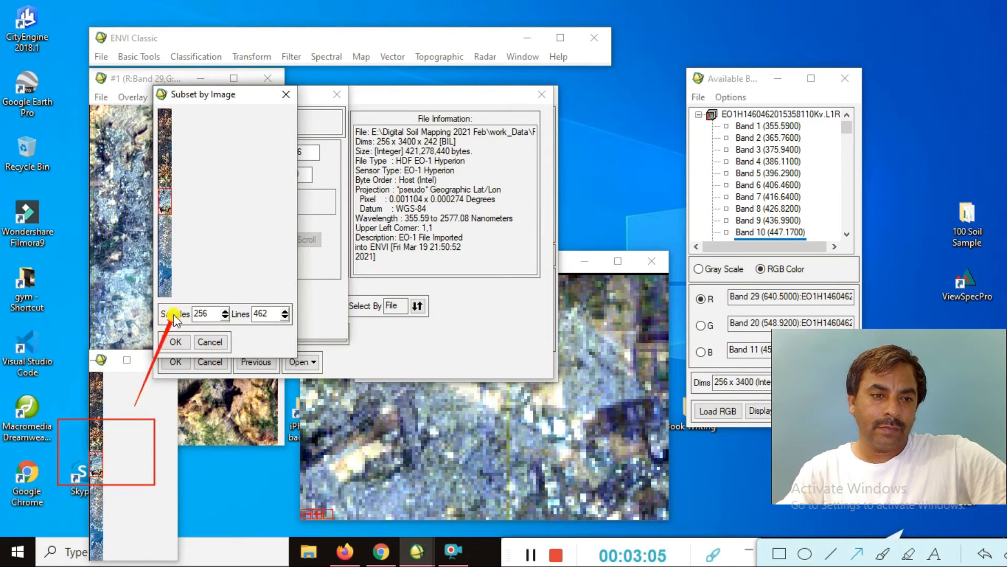
pyautogui.moveTo(106, 446)
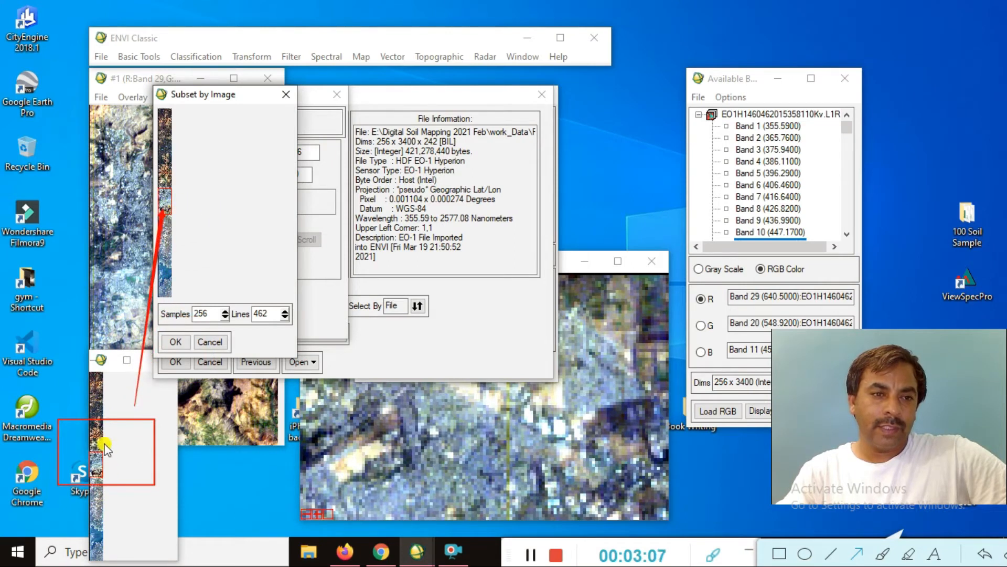
pyautogui.moveTo(235, 215)
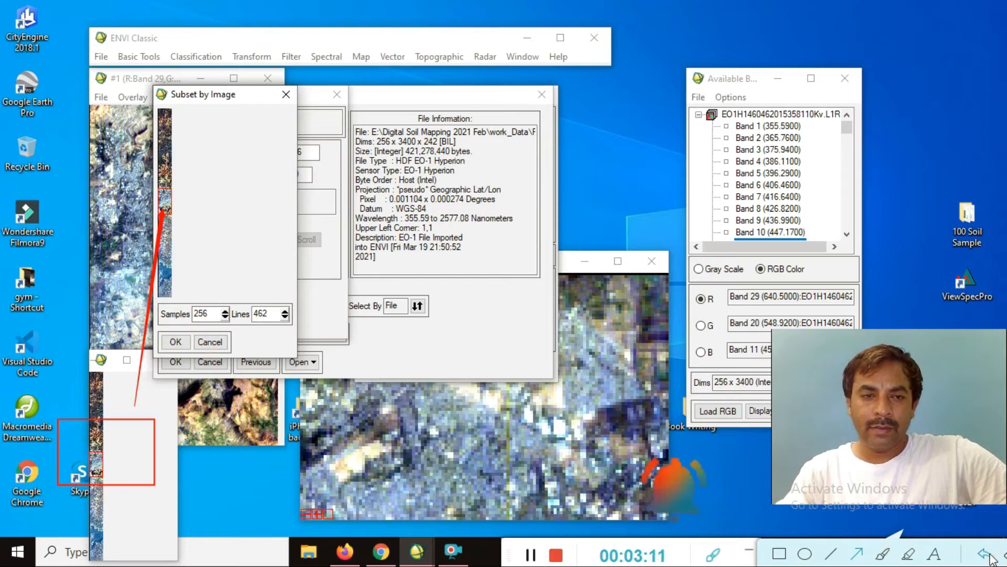
pyautogui.click(175, 341)
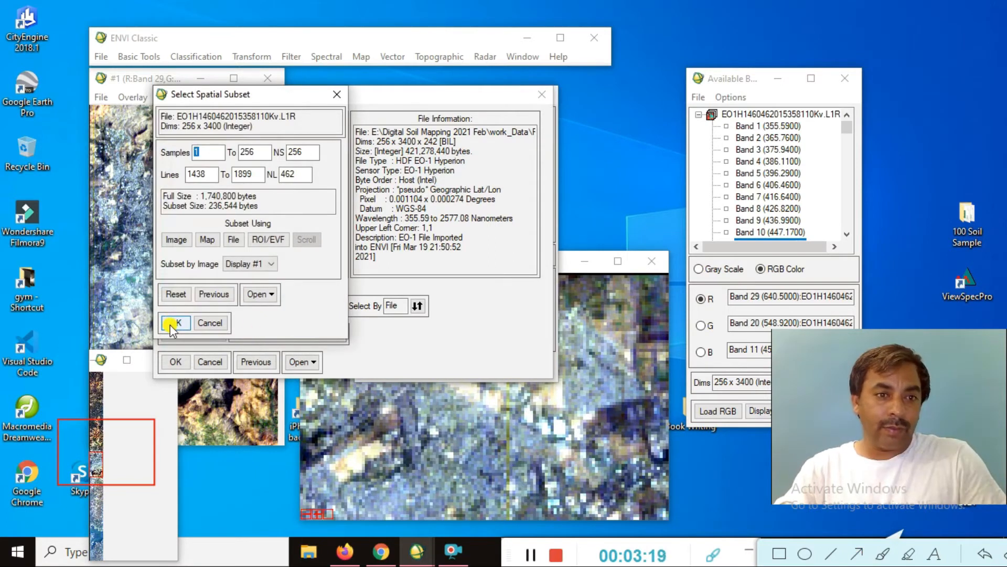
pyautogui.click(175, 323)
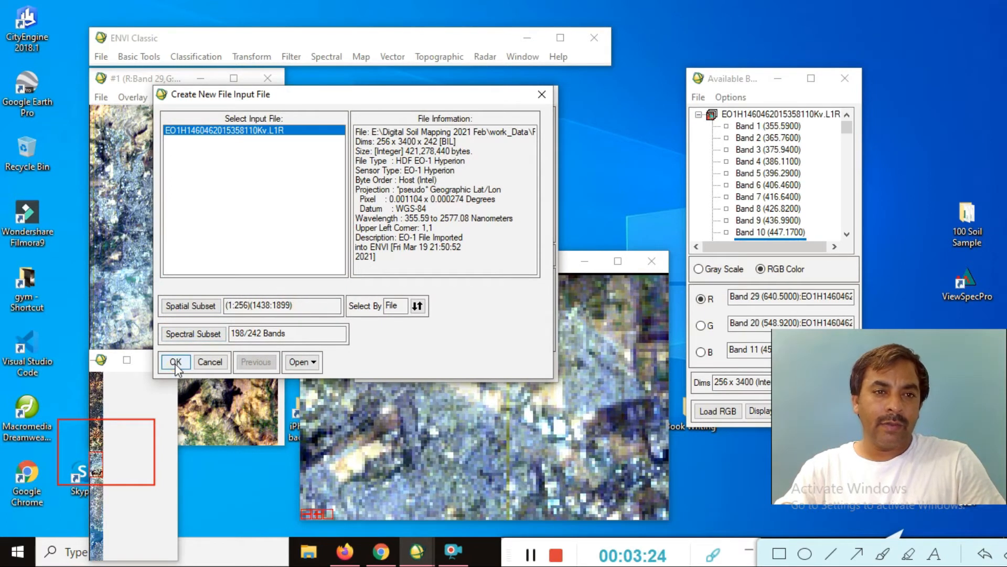
# Confirm the subset input and create a 'Spatial Subset Practical1' folder in Hyperion Practical.
pyautogui.click(175, 362)
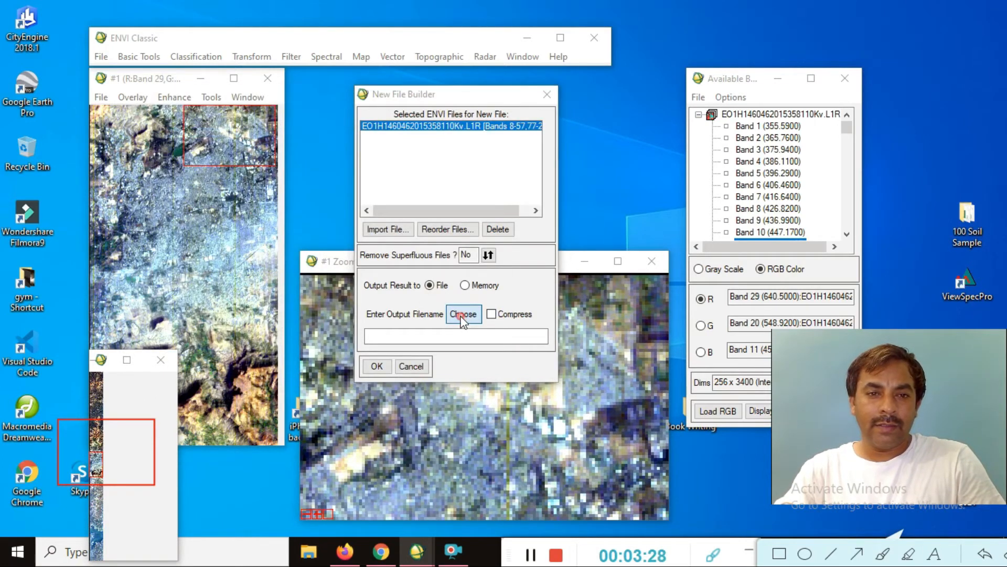
pyautogui.click(464, 315)
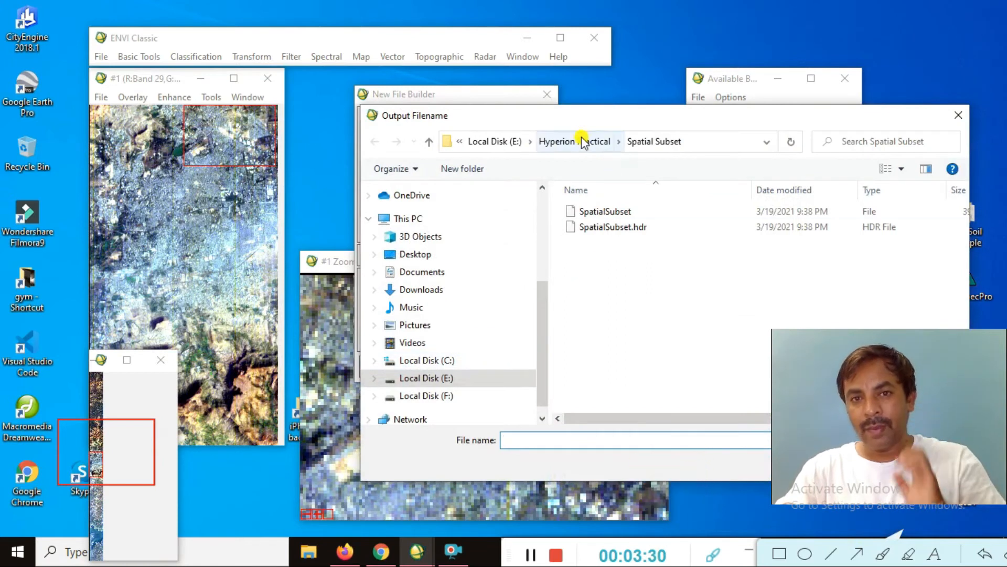
pyautogui.click(462, 168)
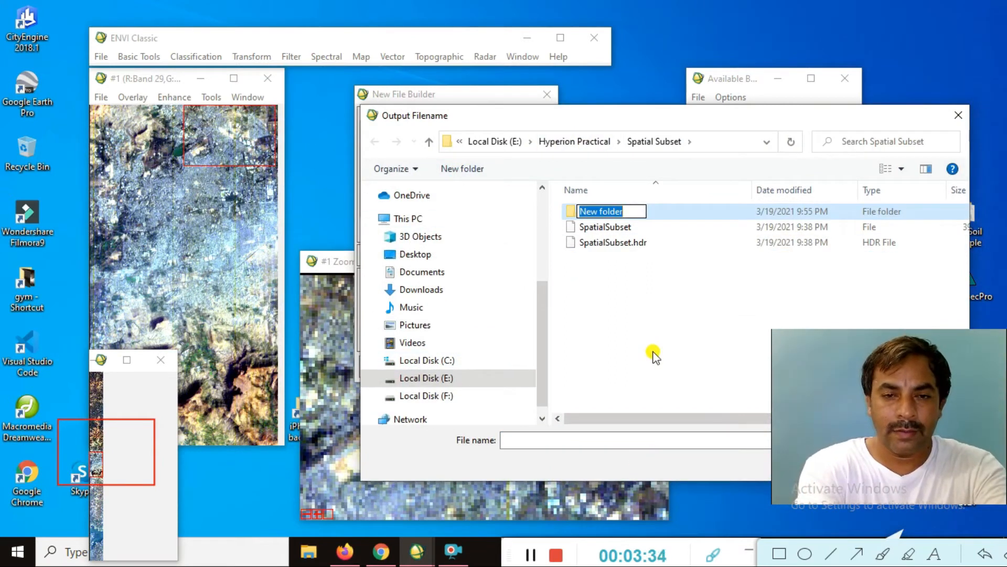
pyautogui.write('Subset')
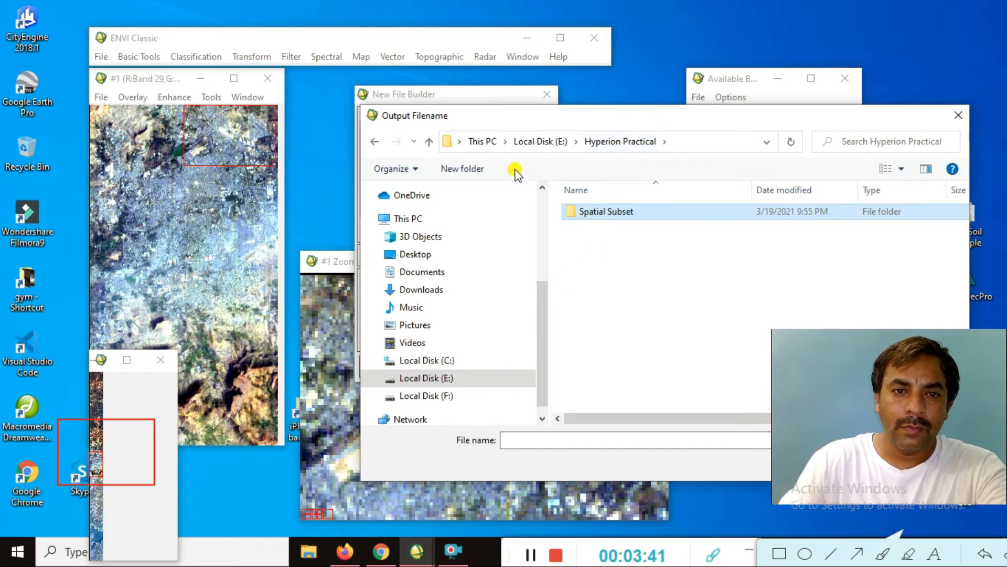
pyautogui.click(461, 168)
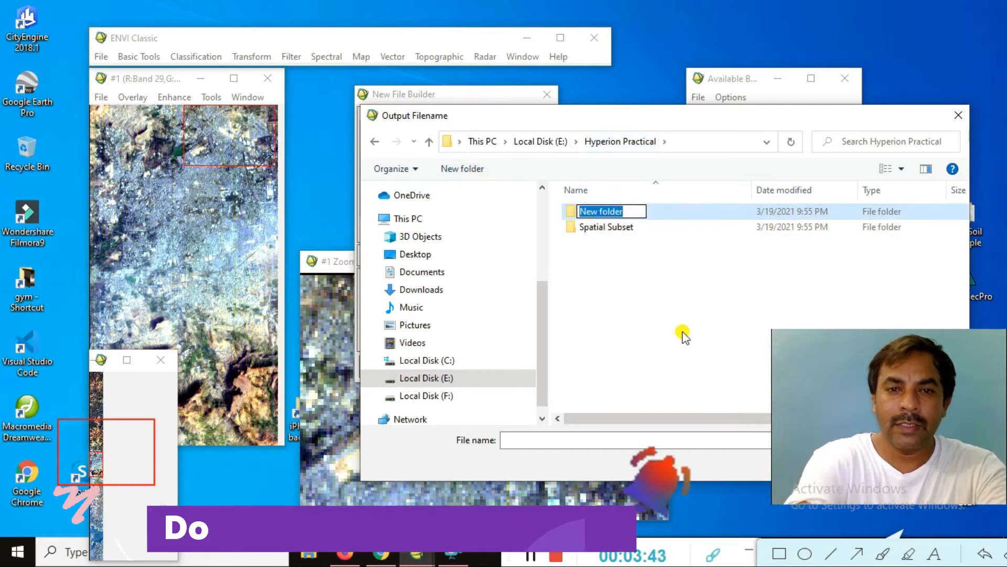
pyautogui.write('Spatial Subset Practic')
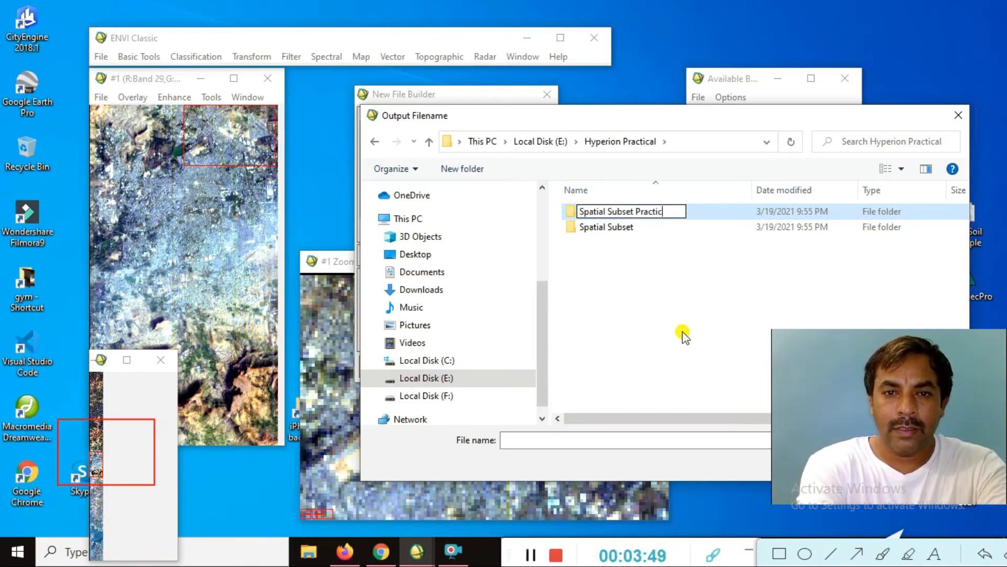
pyautogui.write('1')
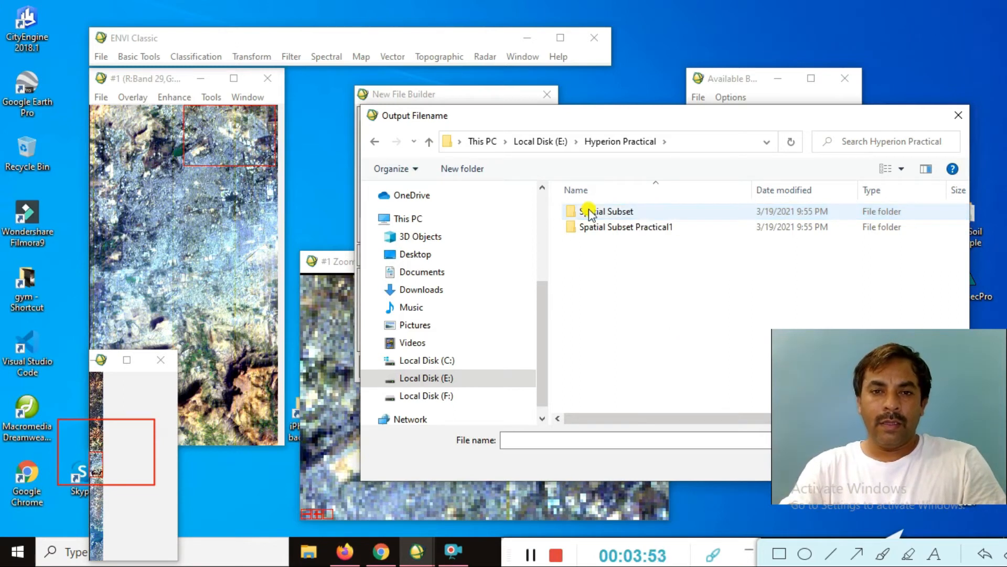
# Enter the new folder and name the output file 'SpatialSubset'.
pyautogui.doubleClick(626, 227)
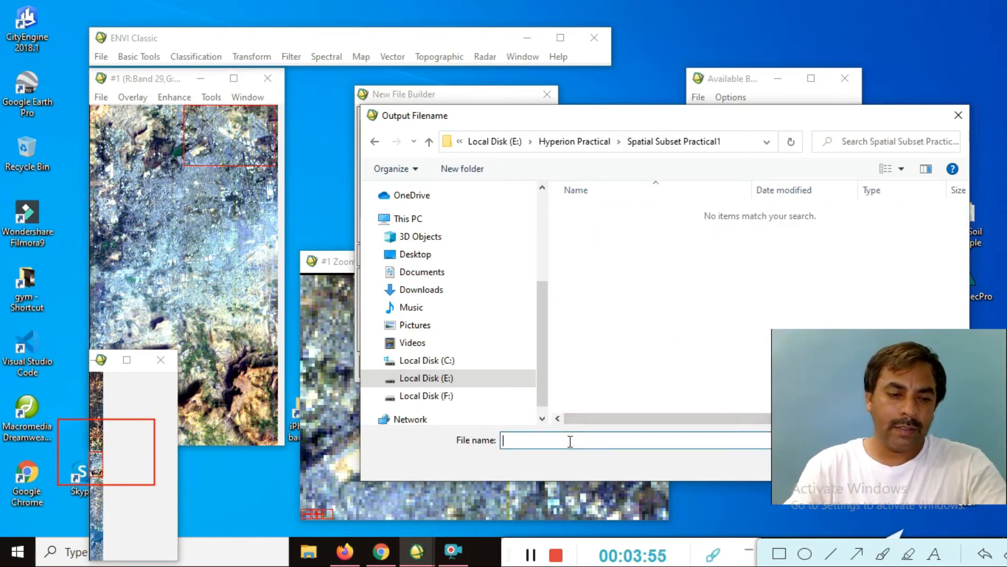
pyautogui.write('Spat')
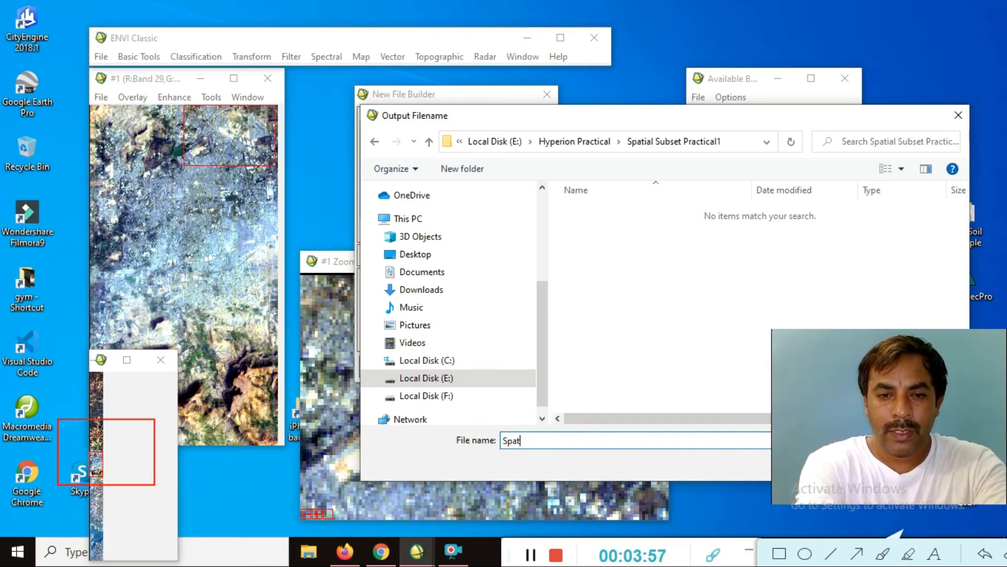
pyautogui.write('i')
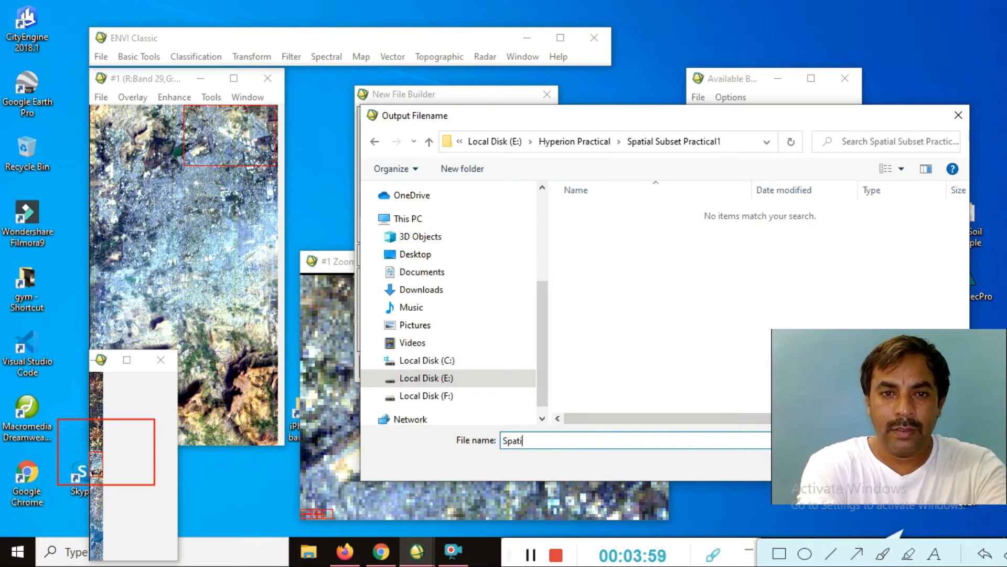
pyautogui.write('alSubs')
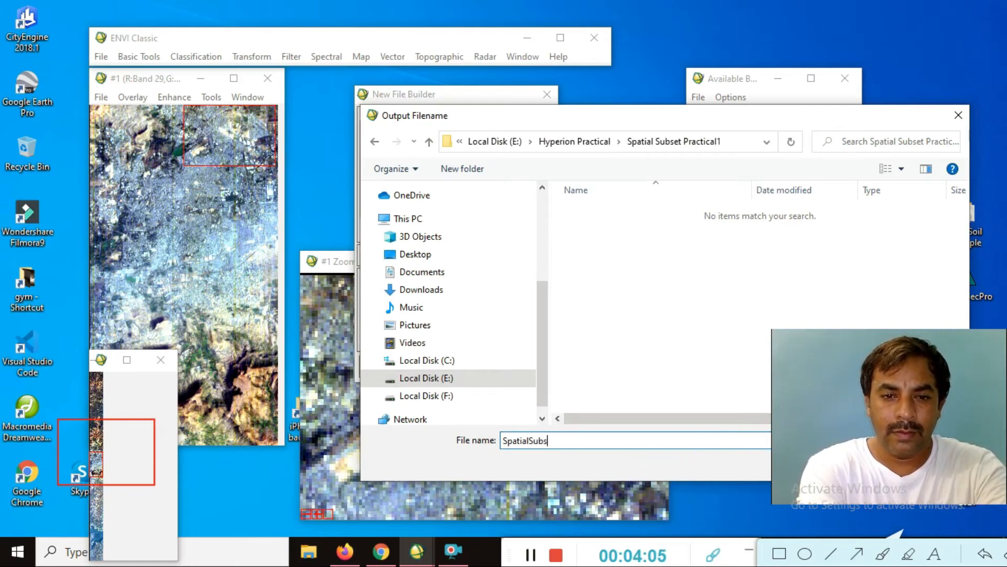
pyautogui.write('et')
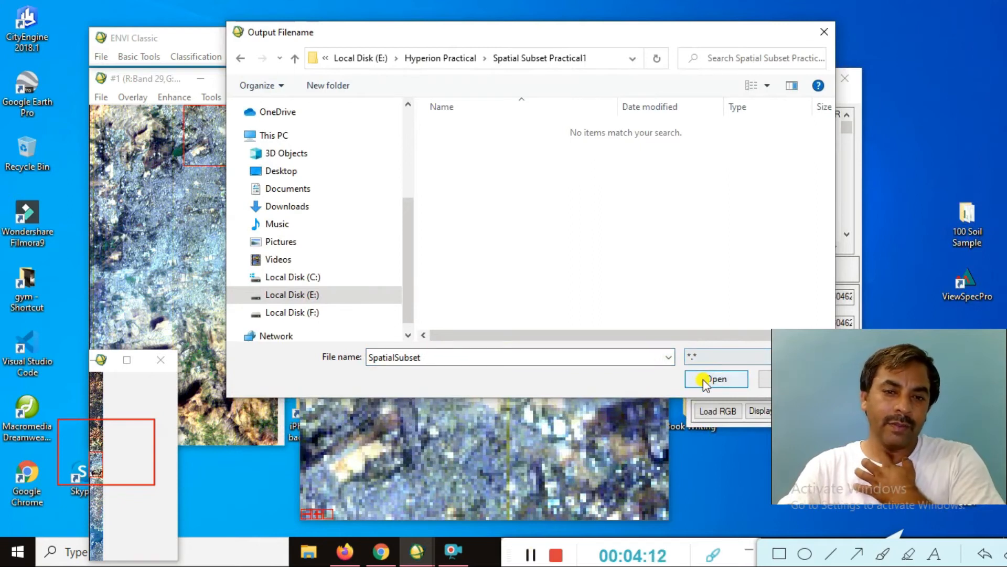
# Write the subset to SpatialSubset and check the Spatial Subset Practical1 folder for it.
pyautogui.click(715, 378)
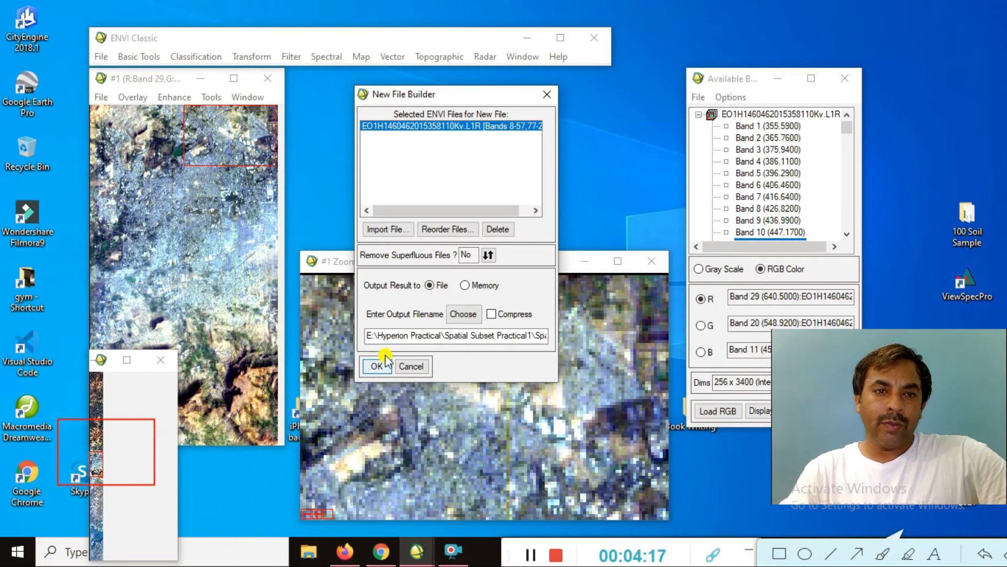
pyautogui.click(378, 366)
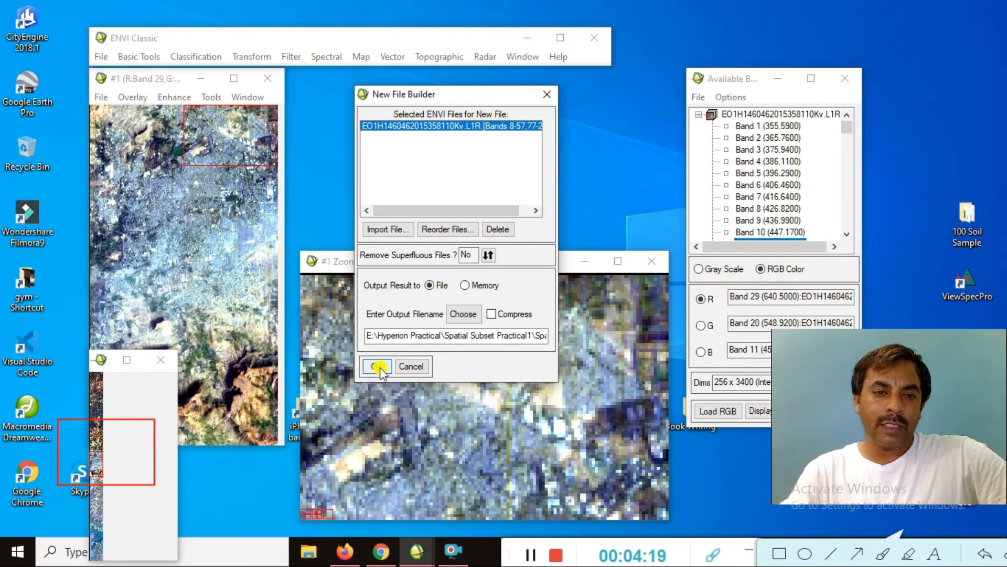
pyautogui.click(376, 367)
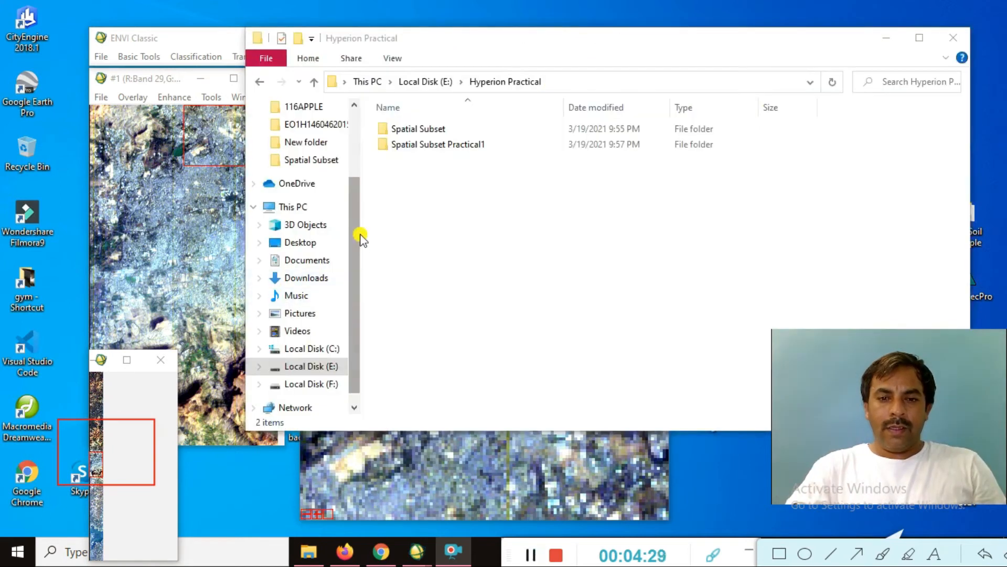
pyautogui.click(437, 143)
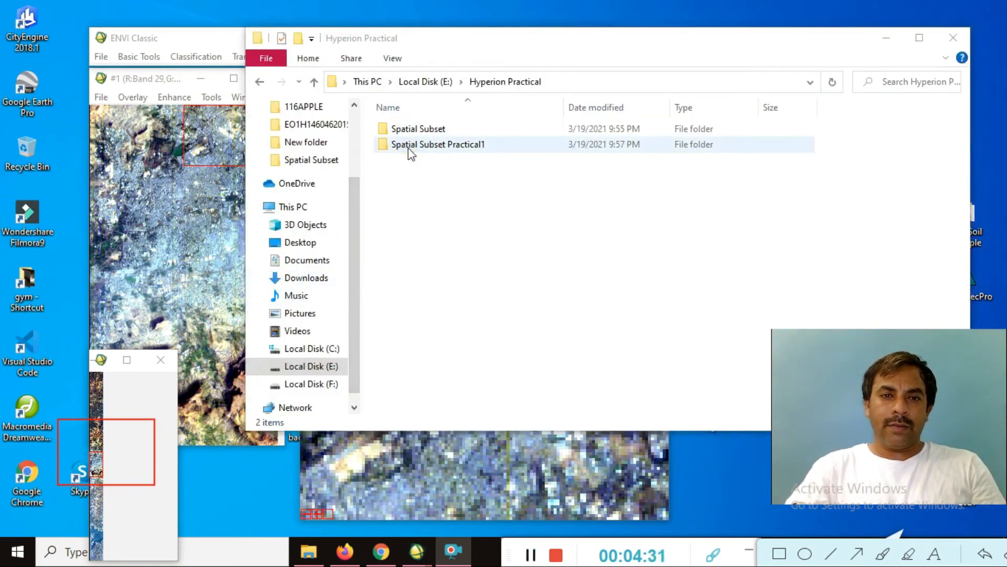
pyautogui.doubleClick(437, 144)
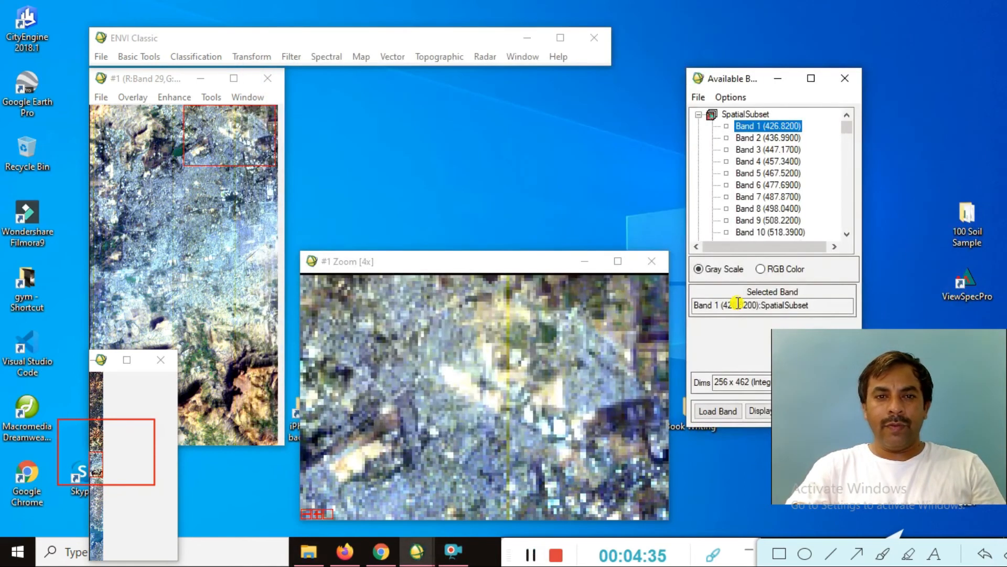
pyautogui.click(699, 97)
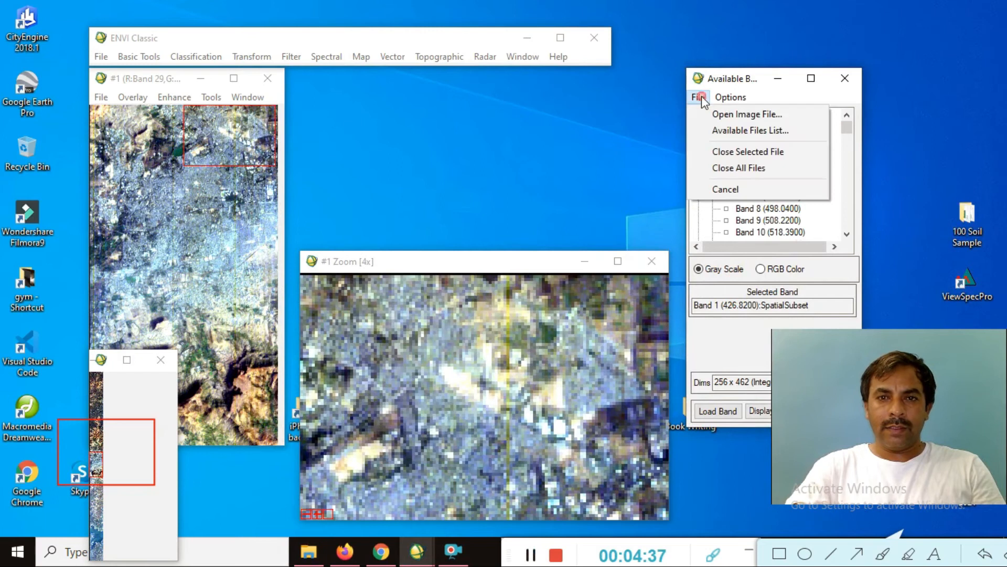
pyautogui.click(747, 114)
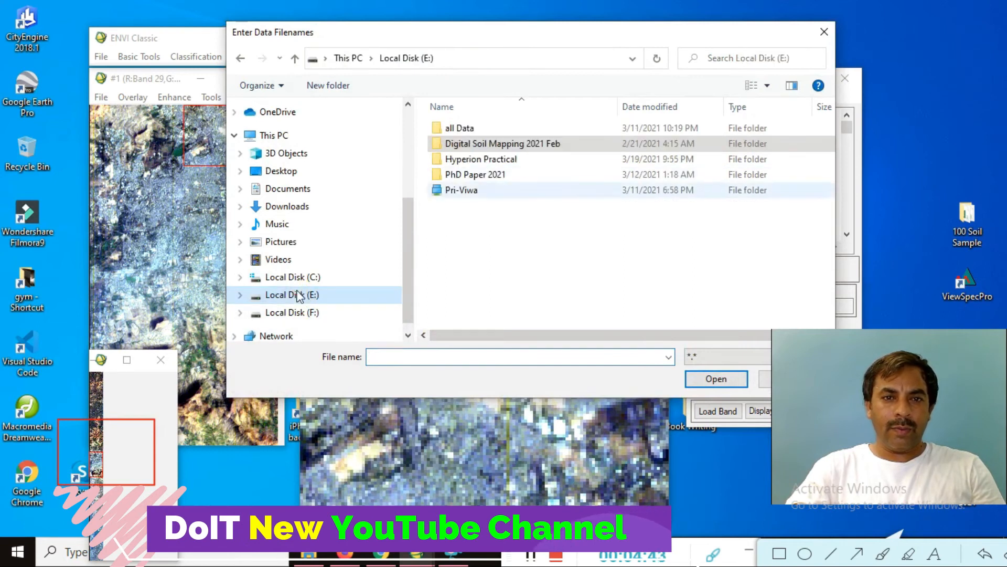
pyautogui.doubleClick(481, 158)
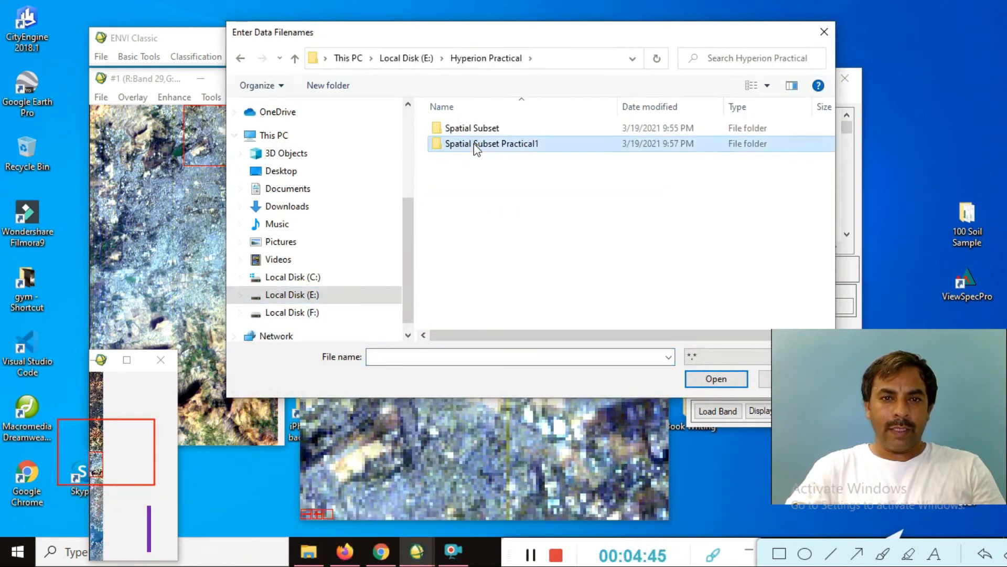
pyautogui.doubleClick(492, 143)
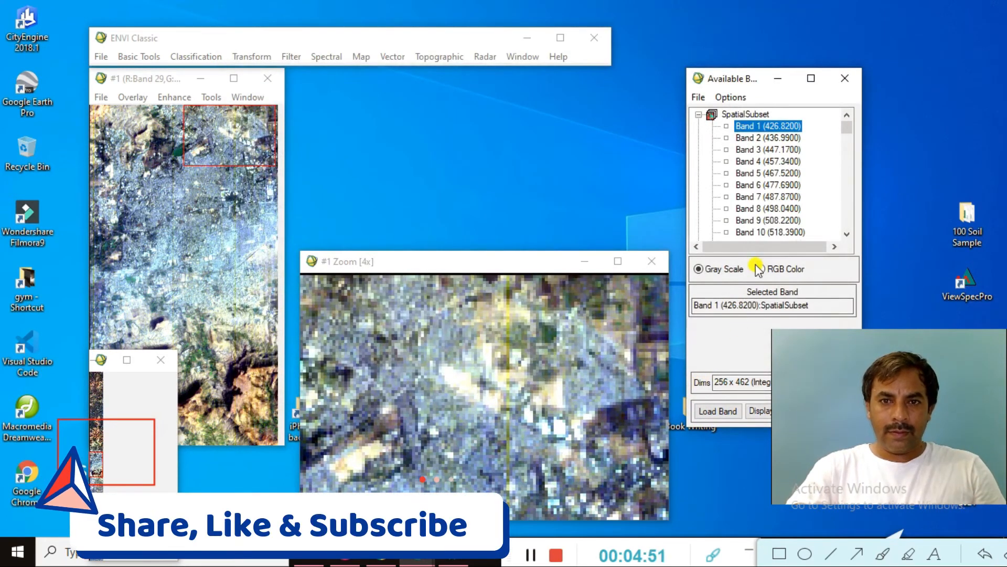
# Select Band 33 (752.43 nm) of the SpatialSubset file for grayscale display.
pyautogui.scroll(-3)
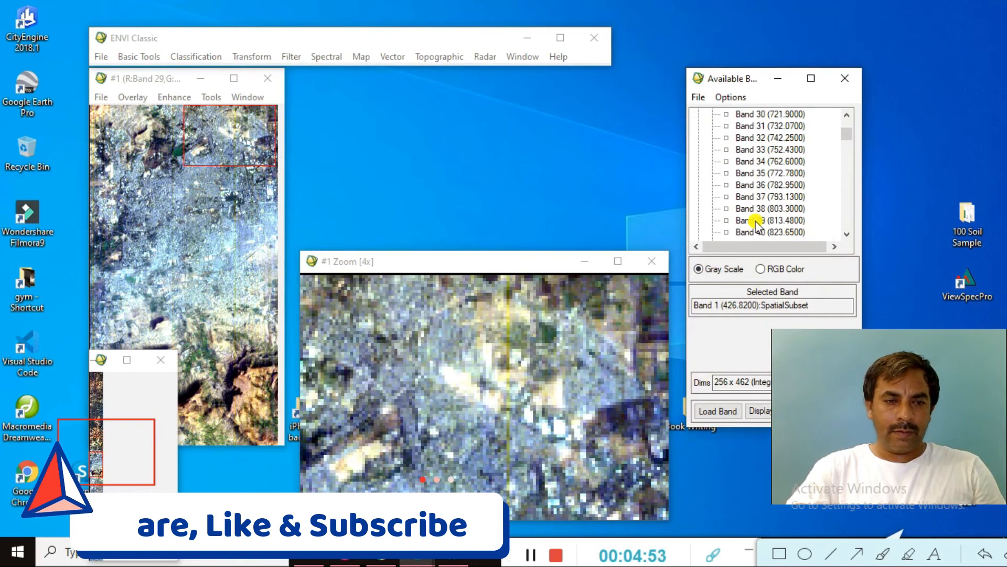
pyautogui.click(769, 149)
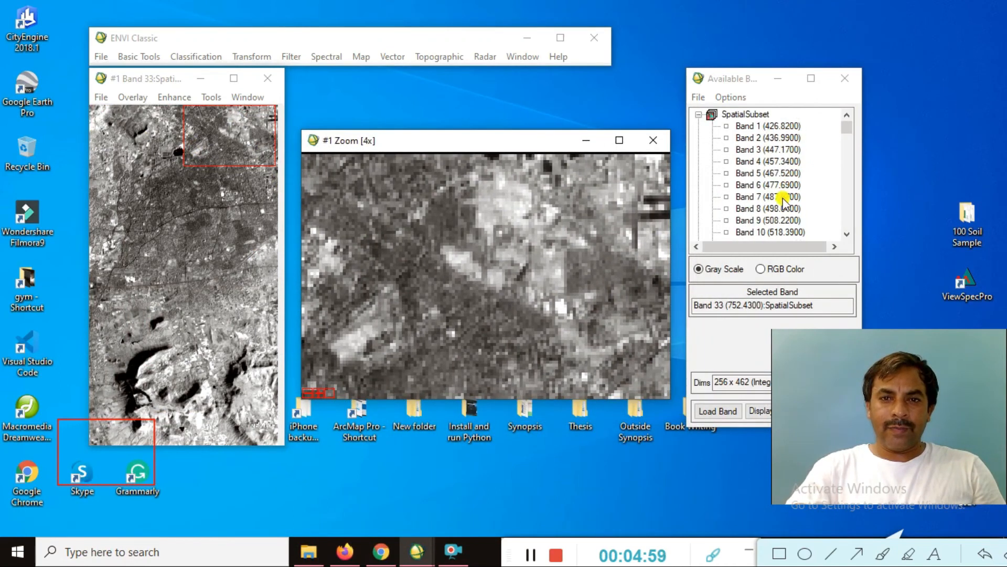
# Load SpatialSubset in true colour (bands 22, 13, 4) to a new display and zoom on the lower-left ridge.
pyautogui.rightClick(742, 114)
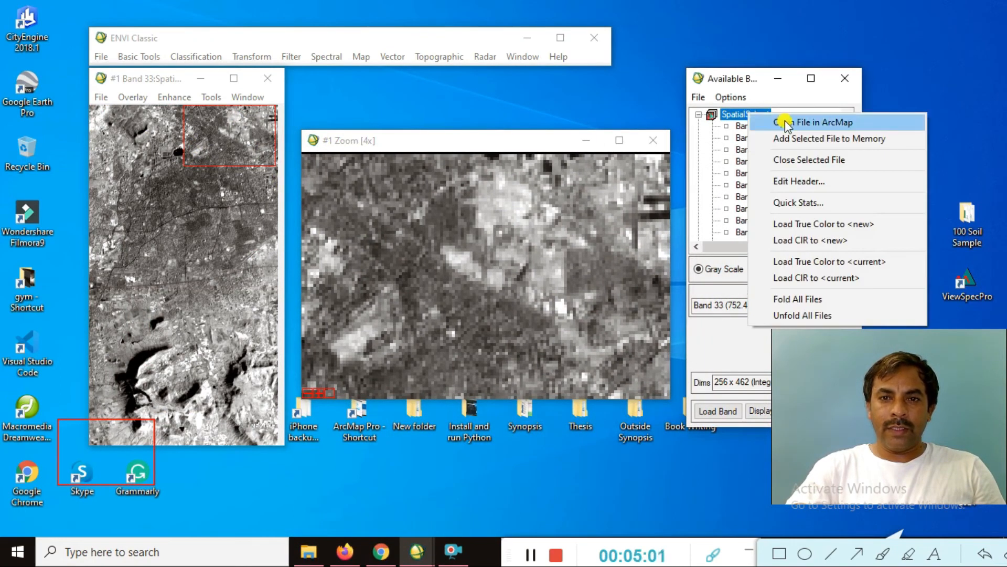
pyautogui.moveTo(784, 224)
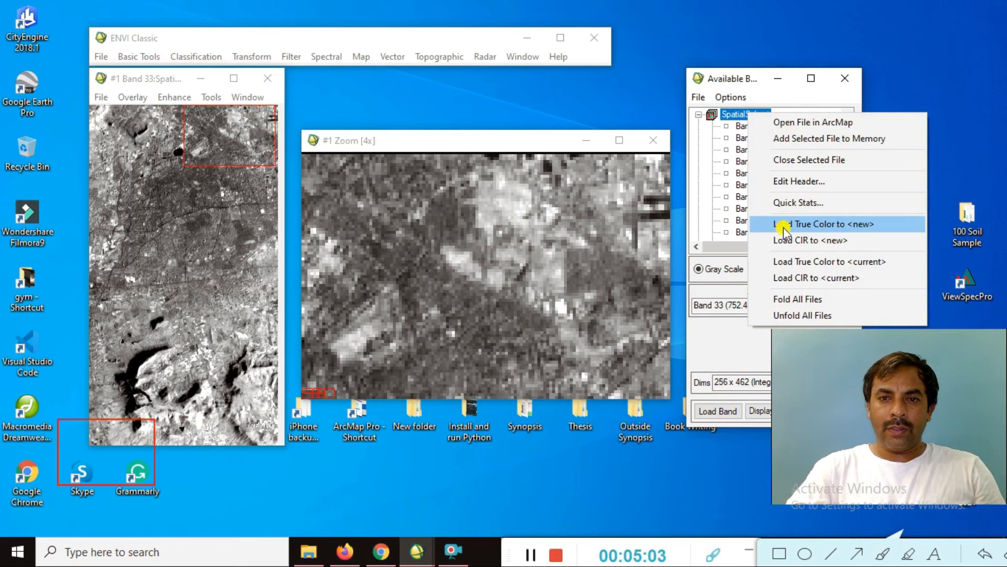
pyautogui.click(824, 223)
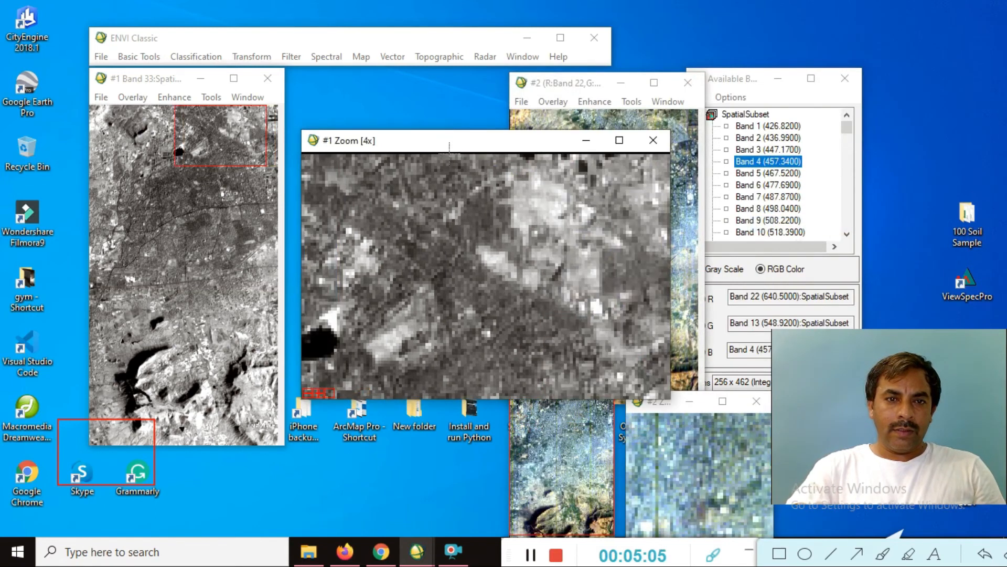
pyautogui.click(653, 140)
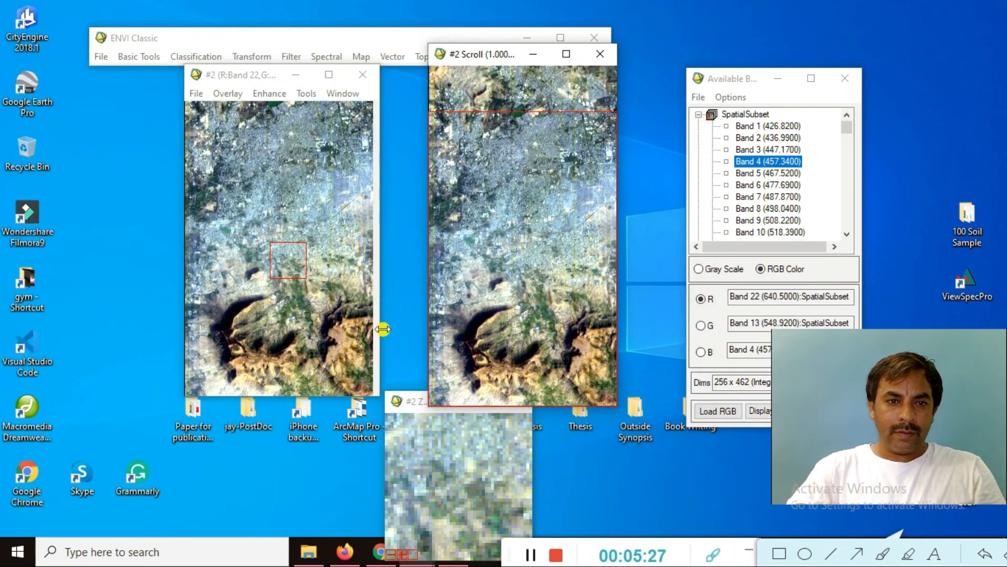
pyautogui.click(235, 331)
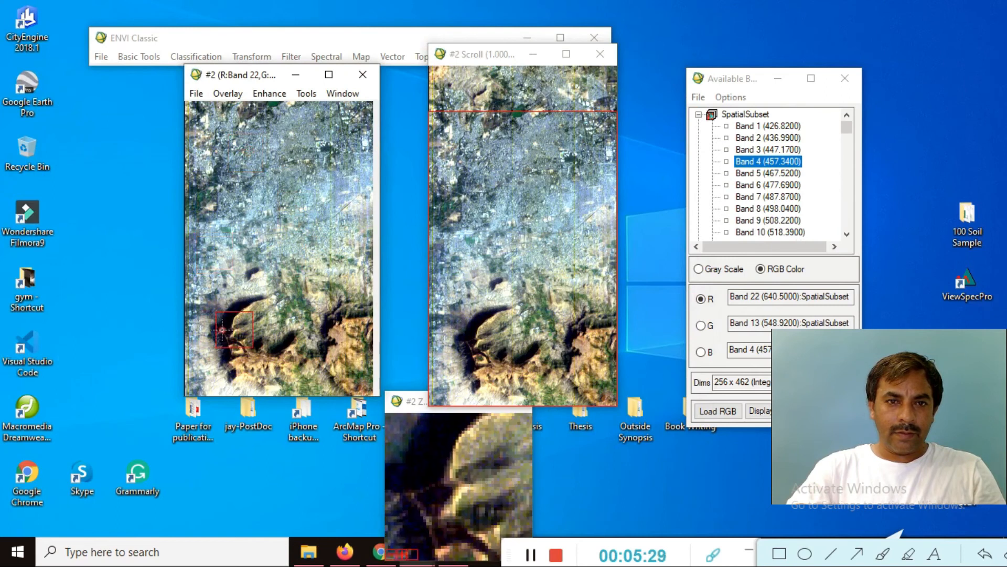